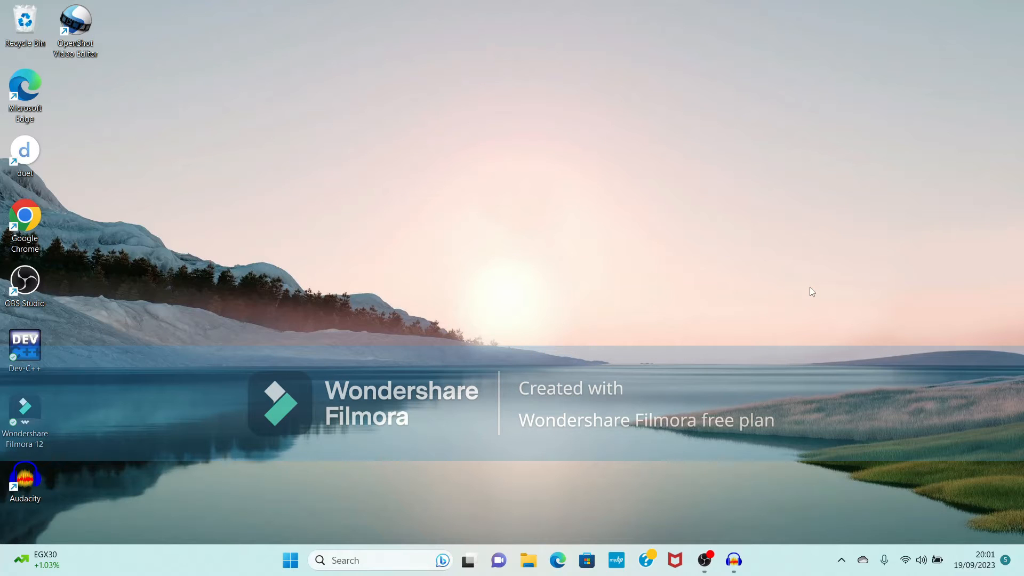
mouse_move(346, 327)
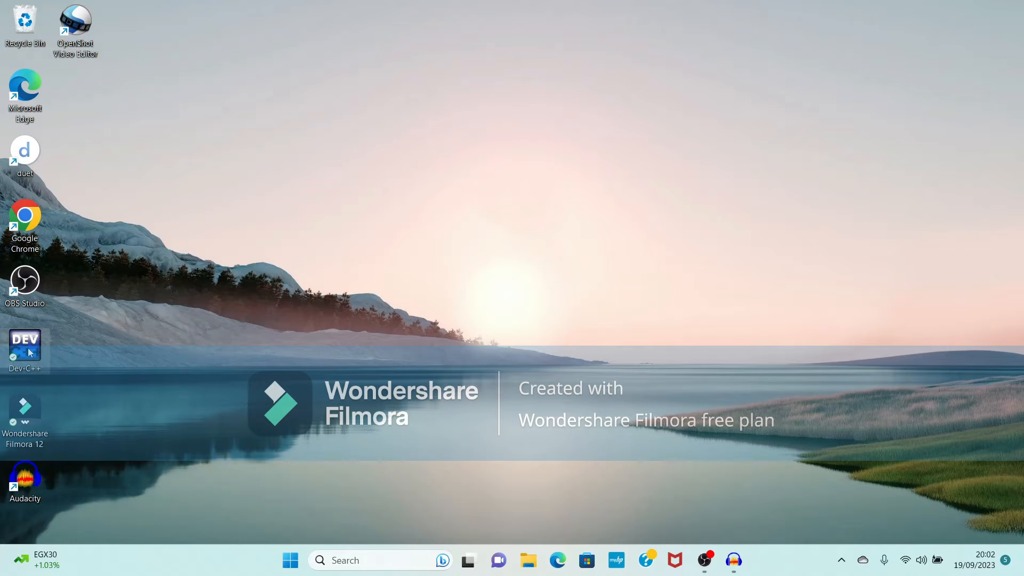
mouse_move(97, 426)
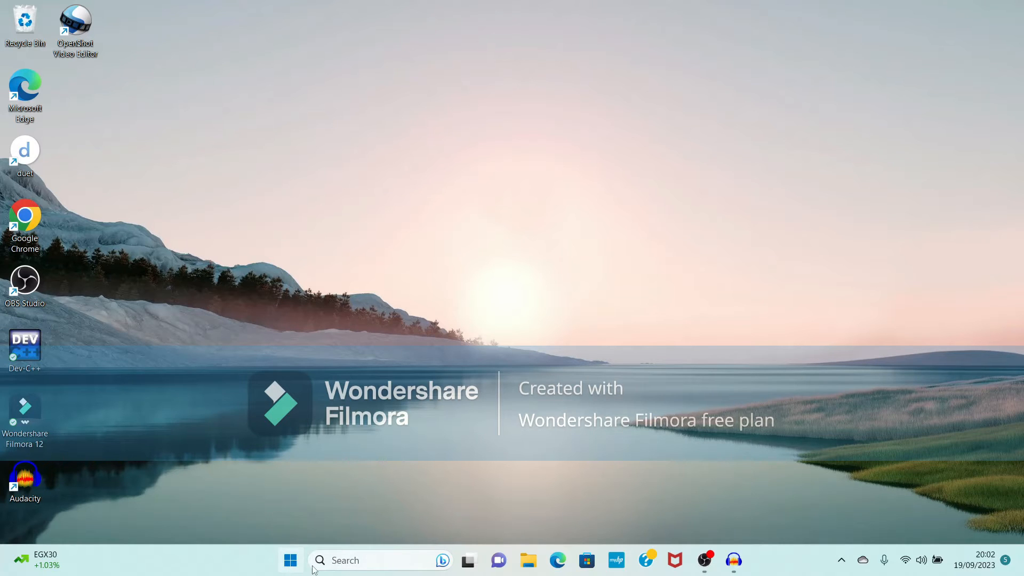
Search the Start menu for 'control Panel' so Control Panel shows as best match.
left_click(290, 560)
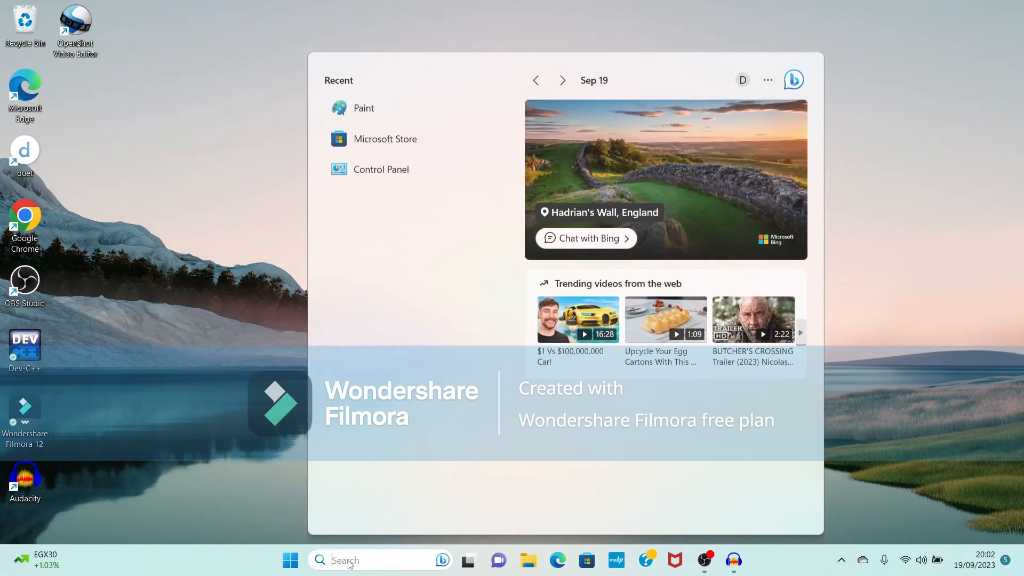
type("control Panel")
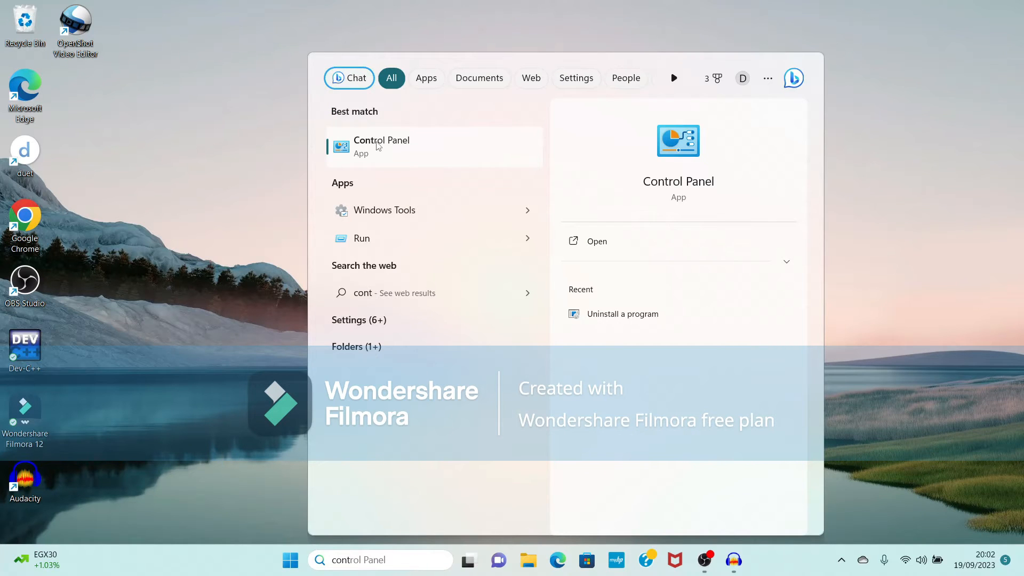
Launch Control Panel from the results and go to the Programs category.
left_click(382, 146)
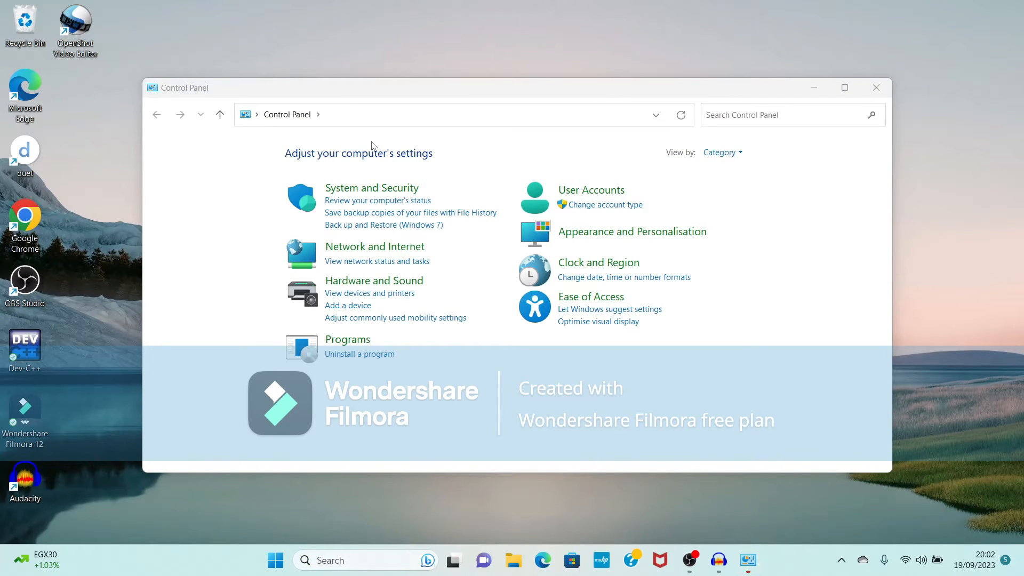
mouse_move(358, 354)
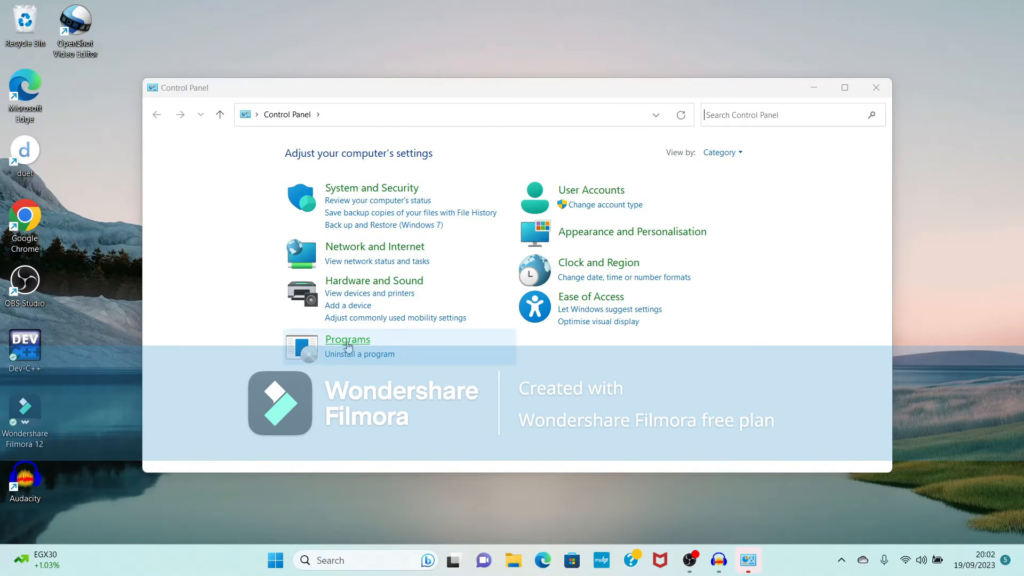
mouse_move(346, 339)
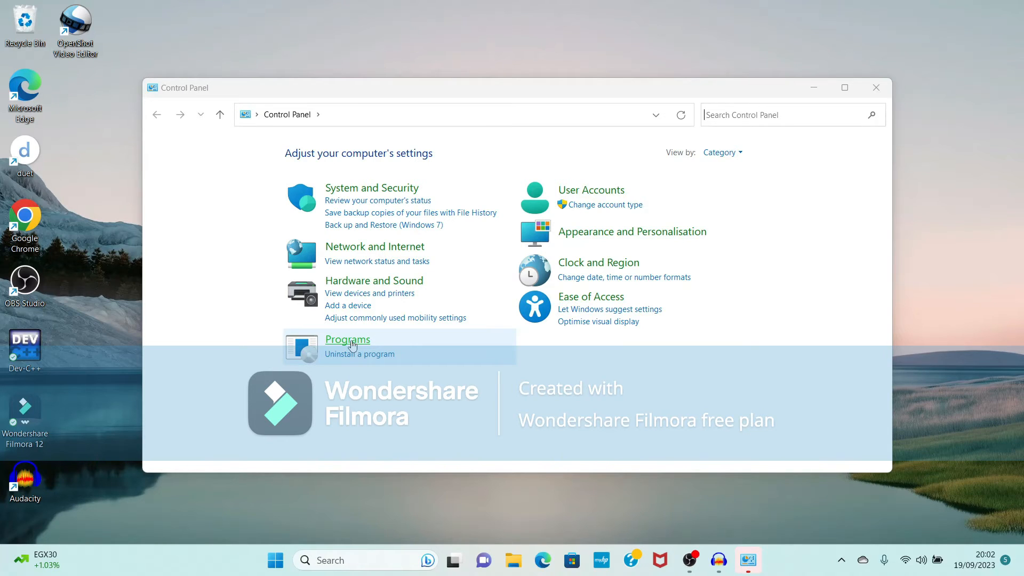
left_click(347, 339)
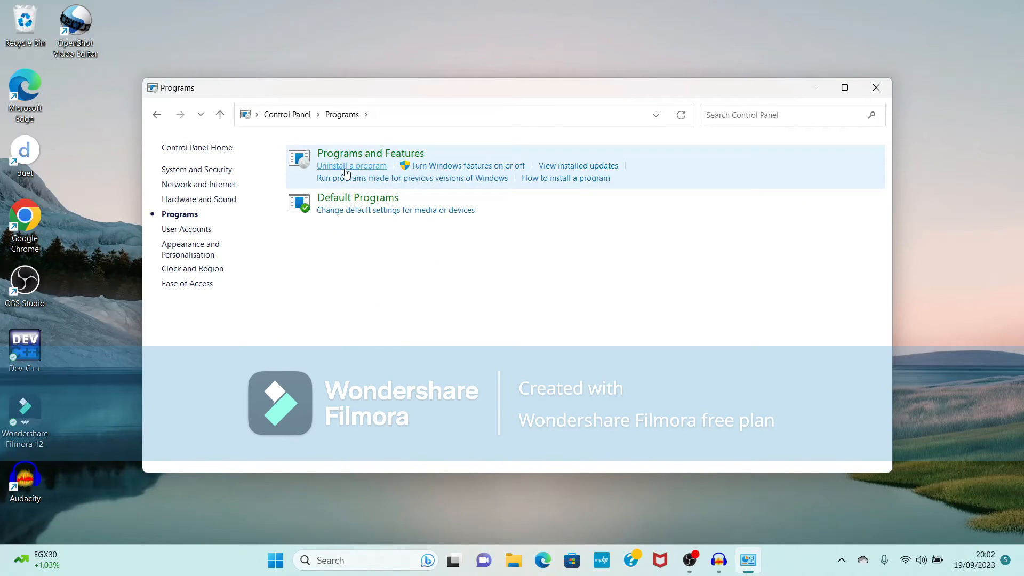
Show Programs and Features with the full list of 34 installed programs.
left_click(352, 165)
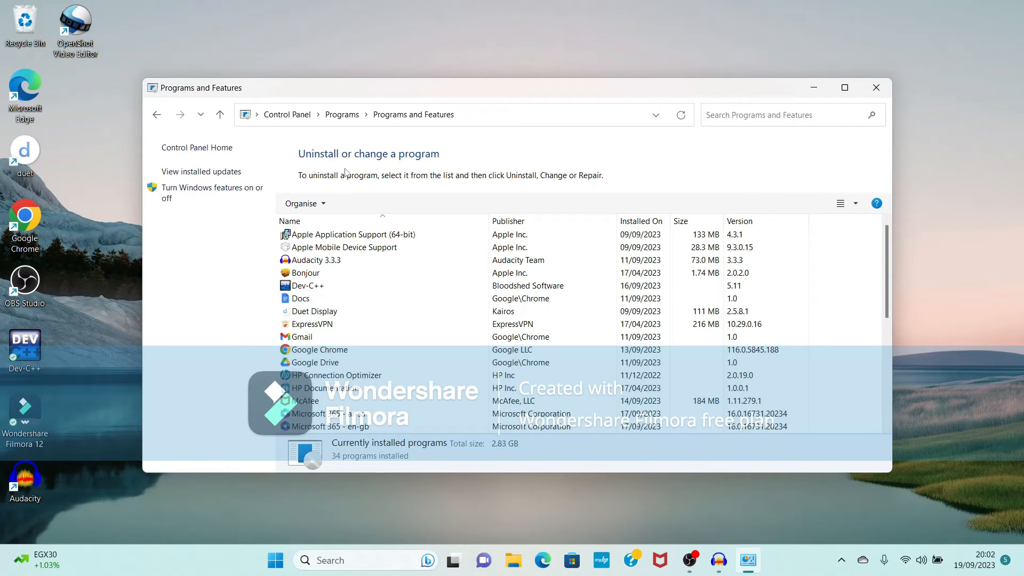
left_click(312, 325)
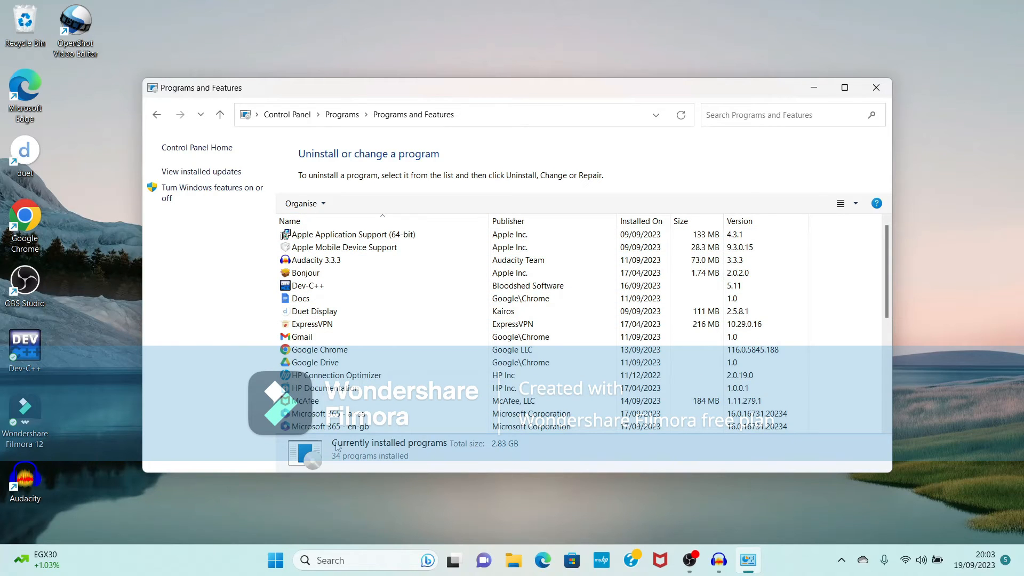
Start uninstalling Dev-C++ 5.11 from the installed programs list.
left_click(307, 286)
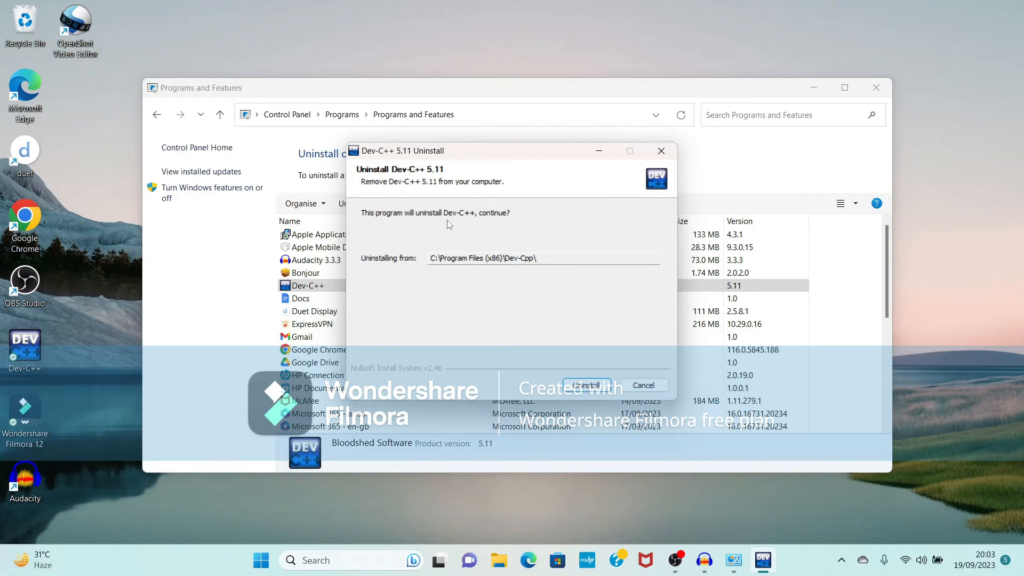
mouse_move(529, 223)
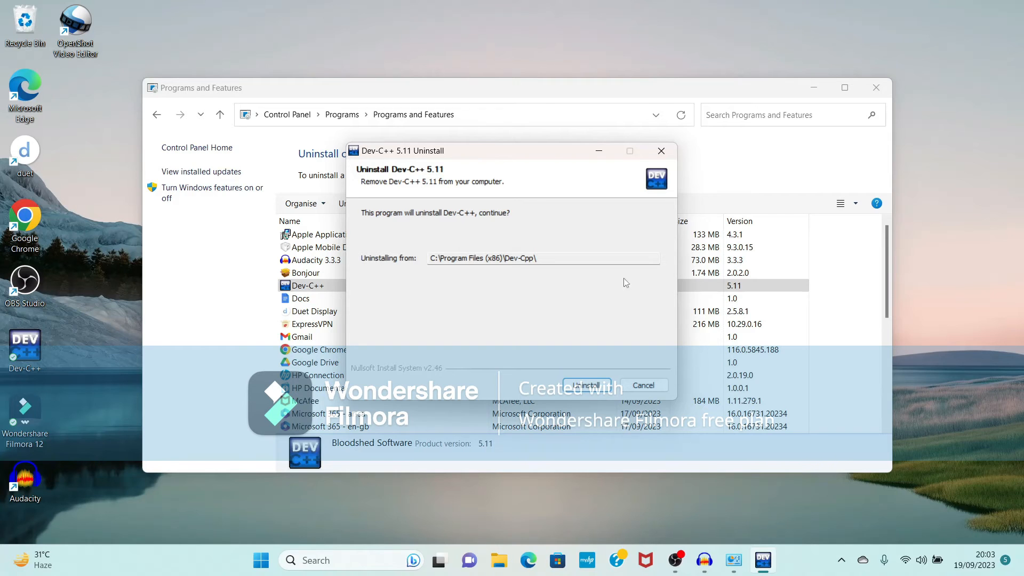
Confirm removal of Dev-C++ 5.11 and delete its remaining configuration files.
left_click(586, 385)
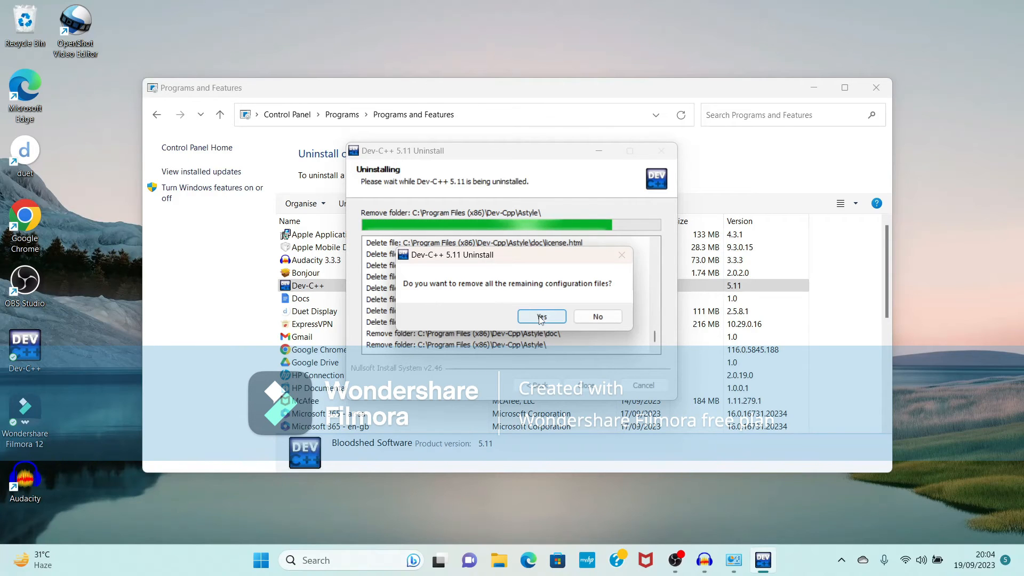
left_click(541, 317)
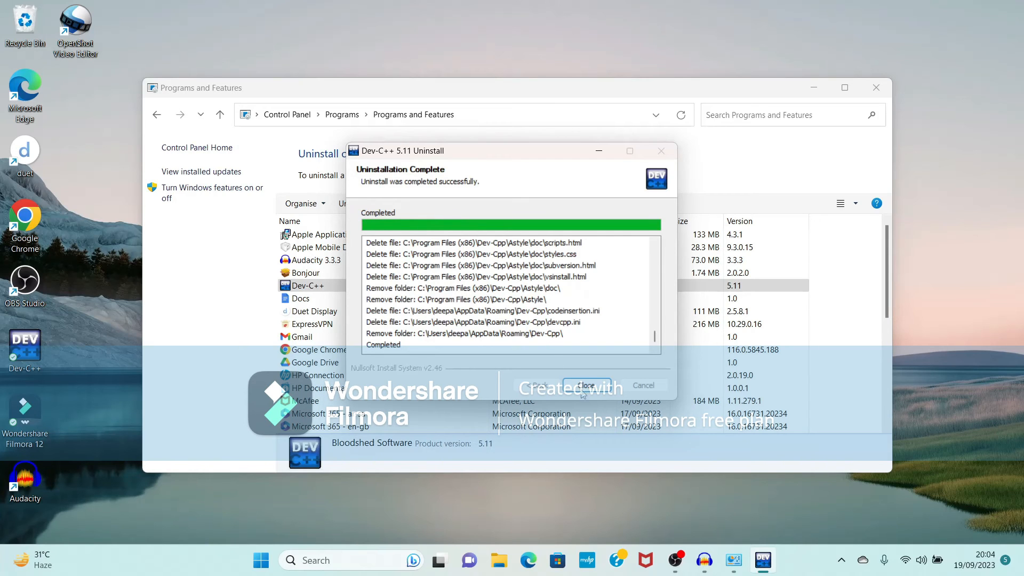
Close the finished uninstaller and Programs and Features, then bring up options for the leftover Dev-C++ shortcut.
left_click(586, 385)
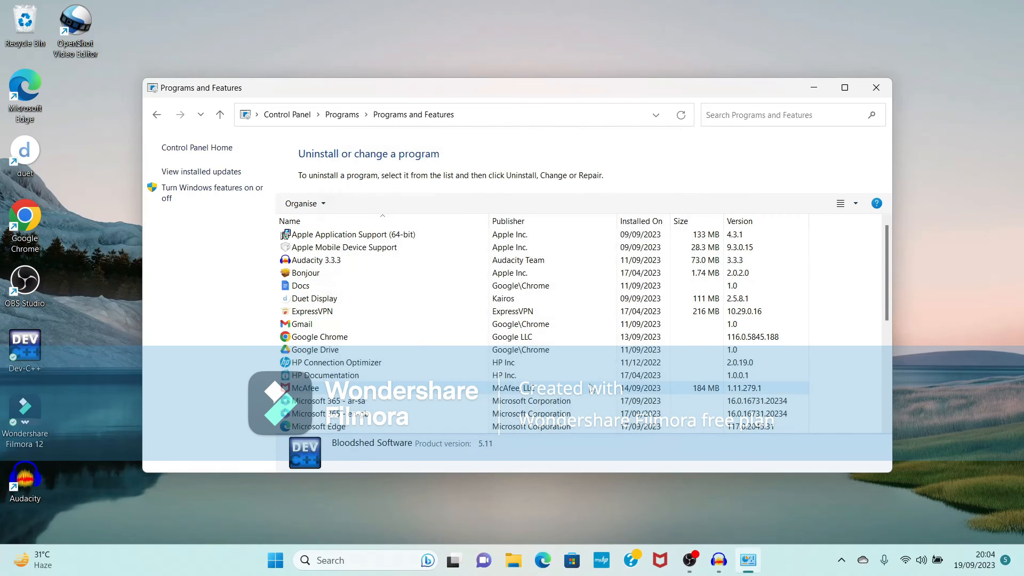
left_click(300, 286)
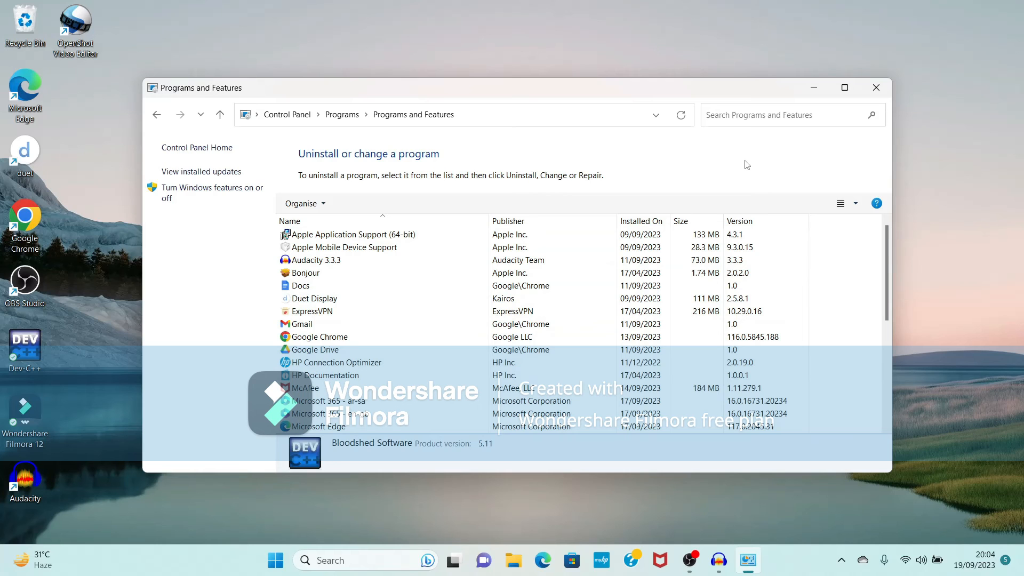
mouse_move(825, 98)
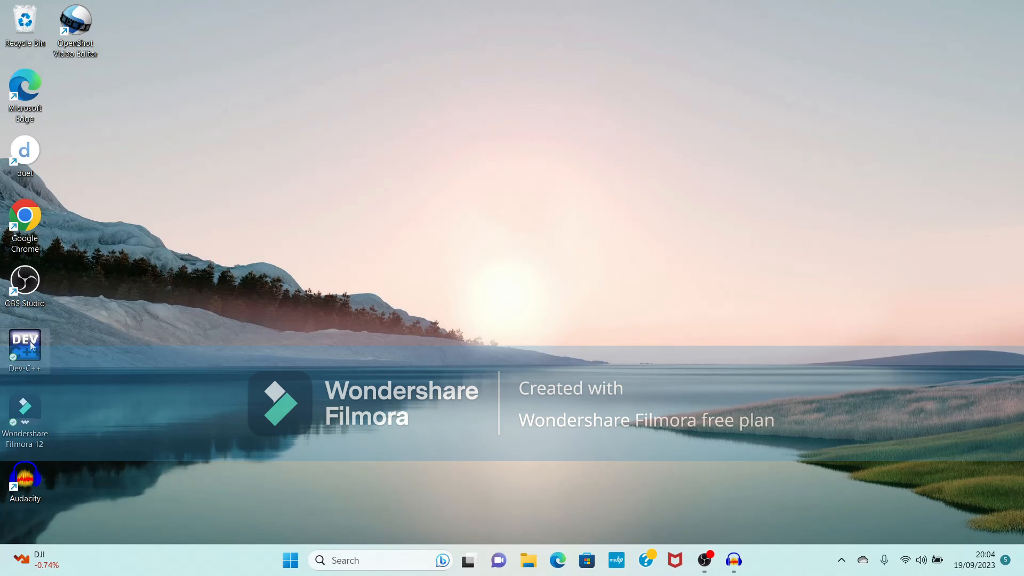
right_click(25, 345)
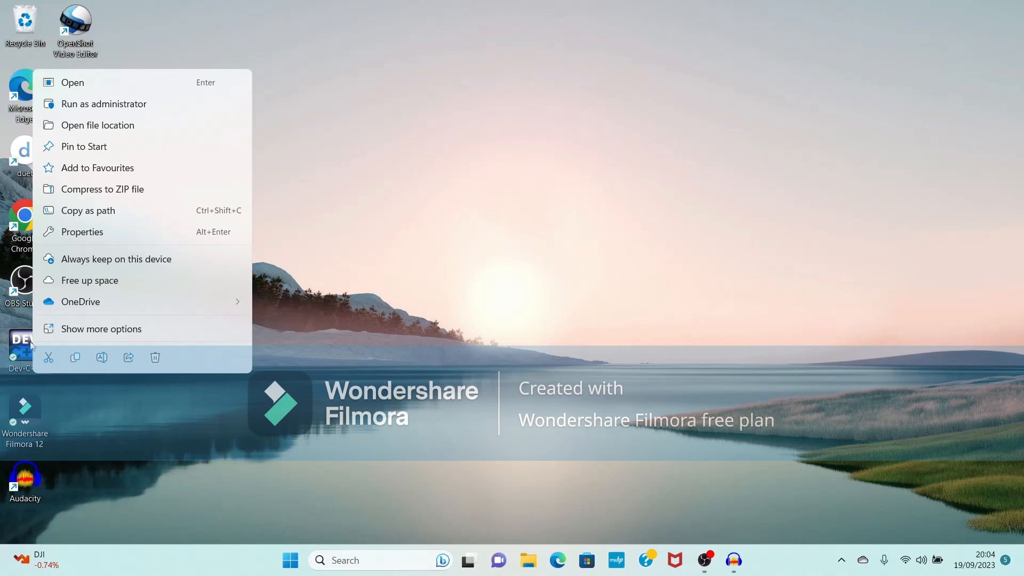